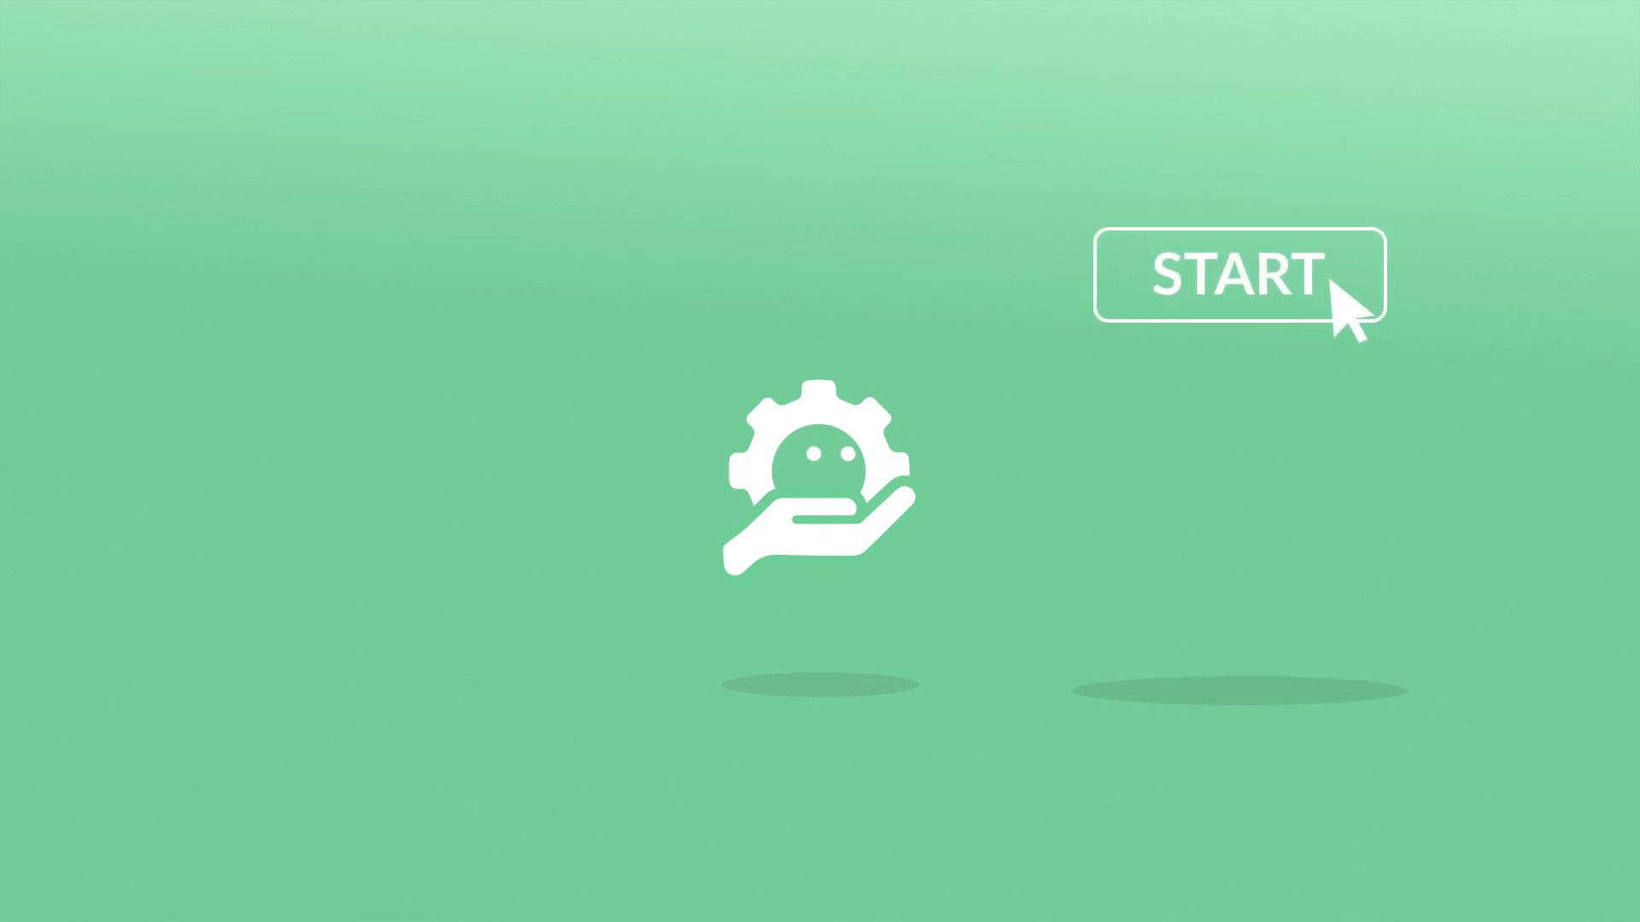
pyautogui.click(1236, 275)
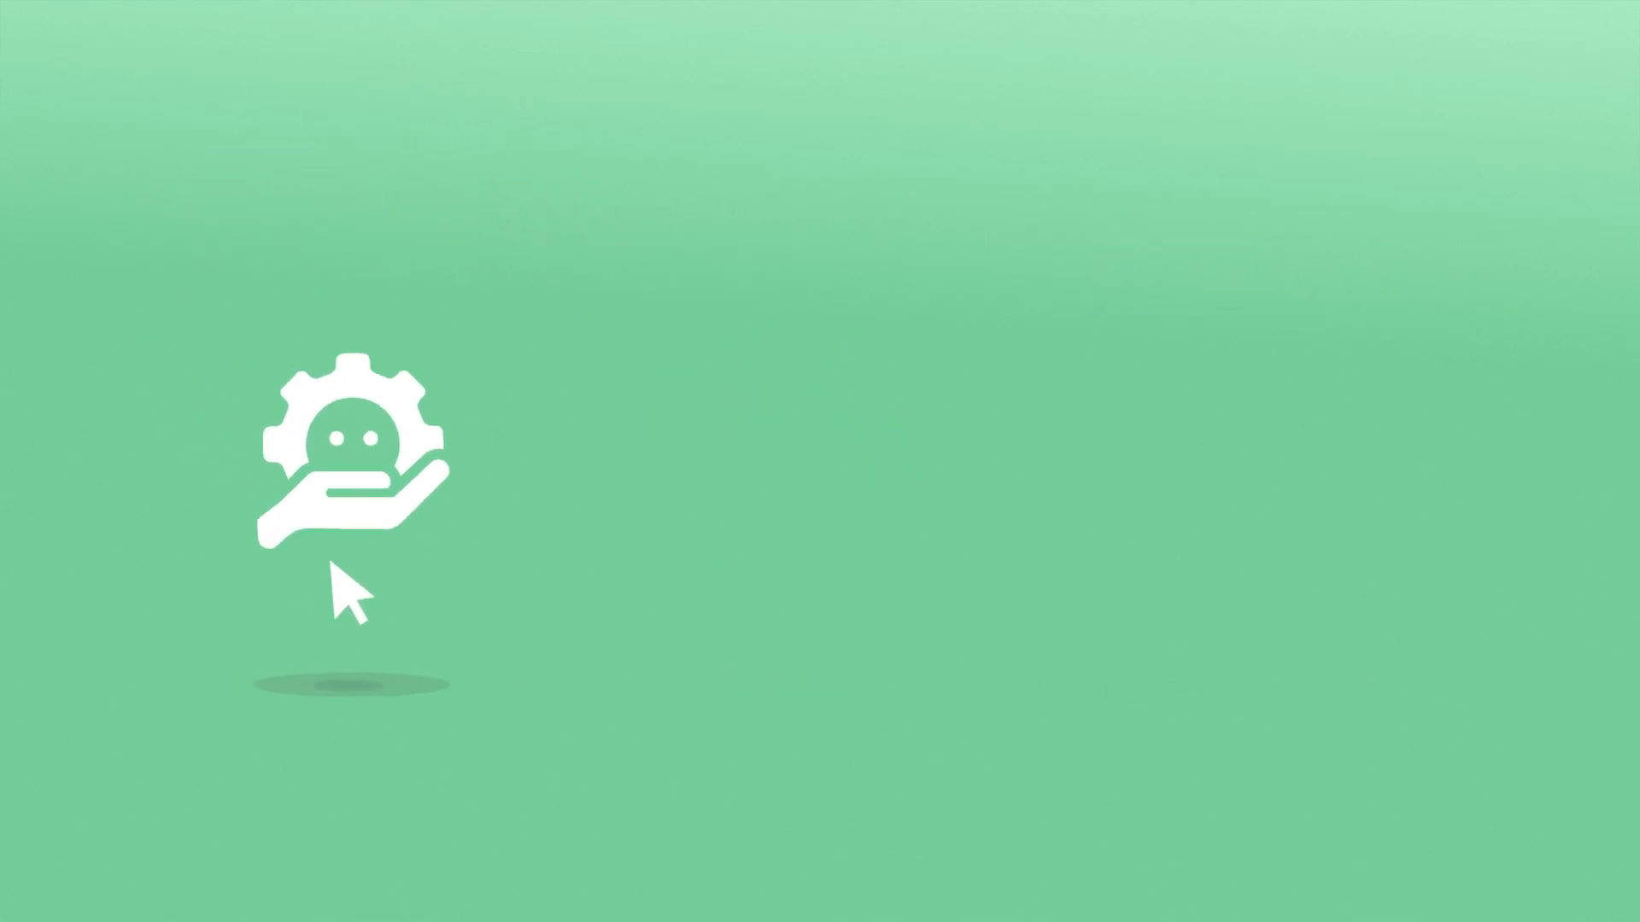